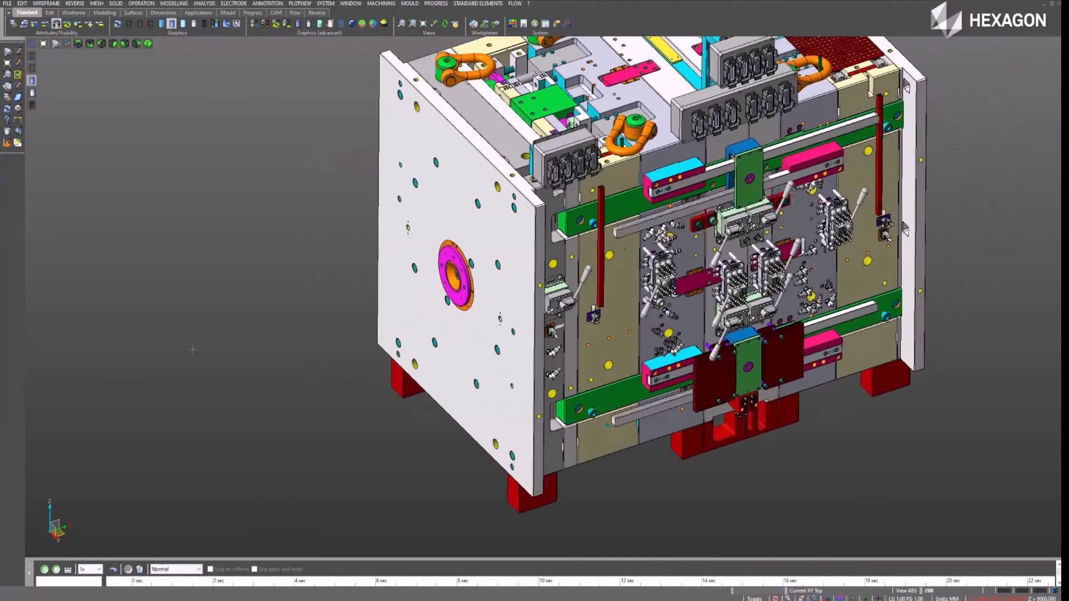
- Play, stop and replay the mould kinematics simulation with the animation player
{"action": "left_click", "coordinate": [54, 568]}
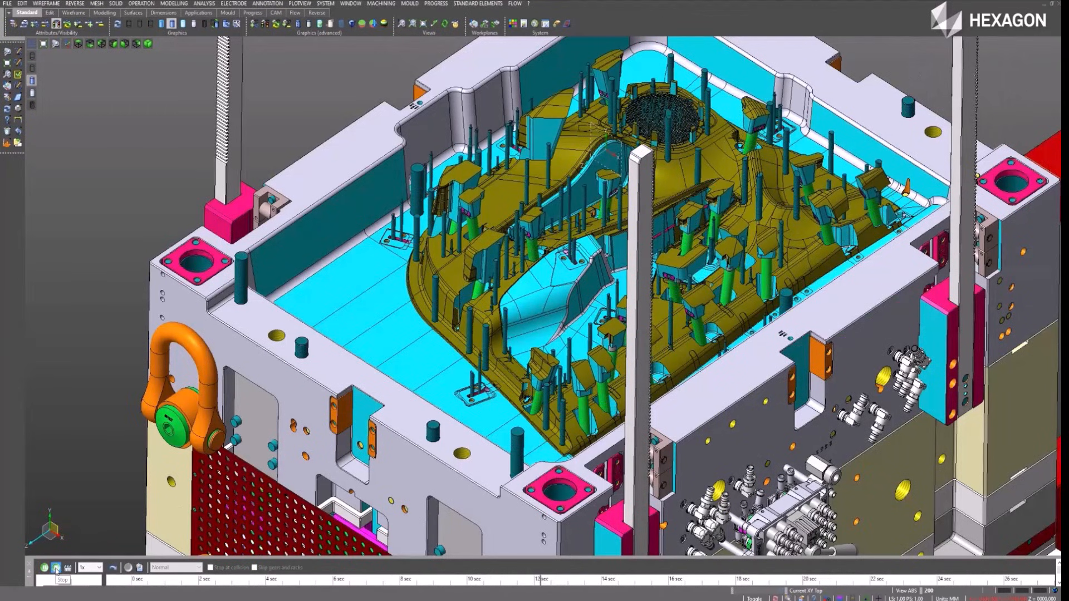
{"action": "left_click", "coordinate": [37, 567]}
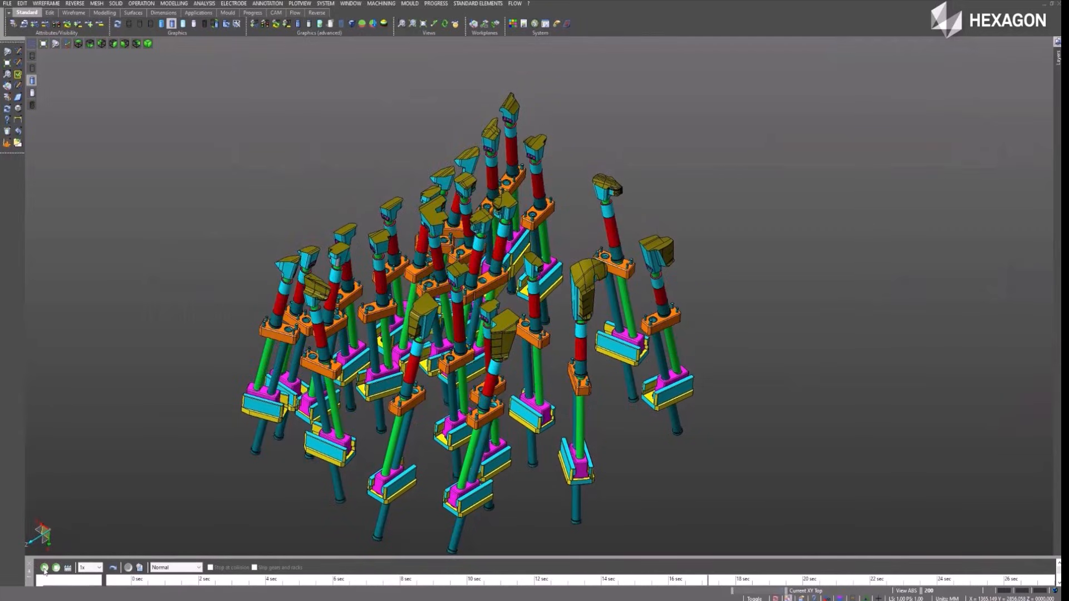
{"action": "left_click", "coordinate": [43, 568]}
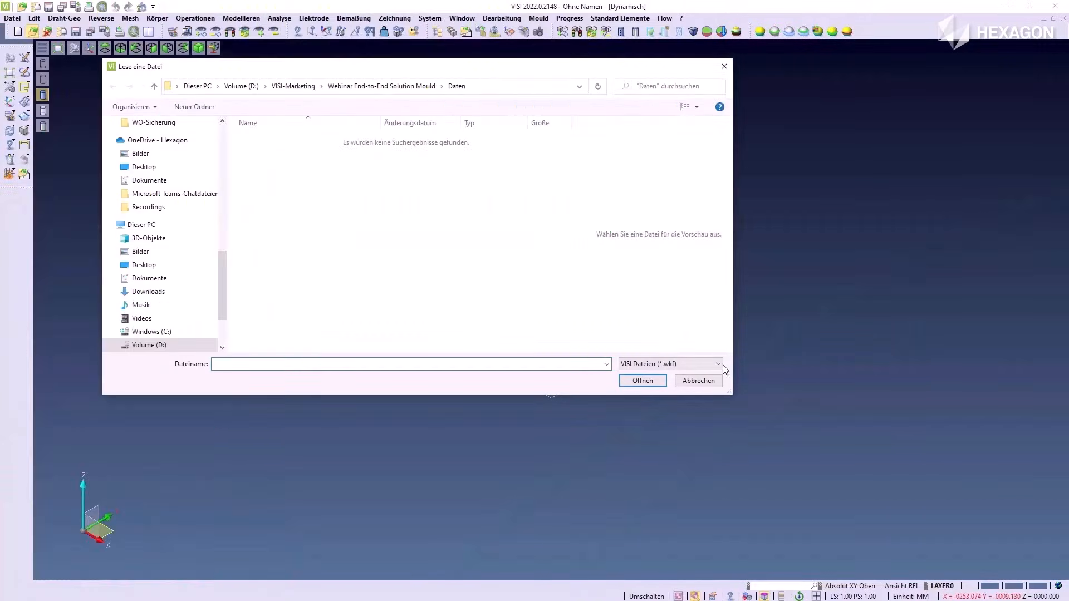
- Change the listed file type in the Öffnen dialog for the Daten folder
{"action": "left_click", "coordinate": [643, 380]}
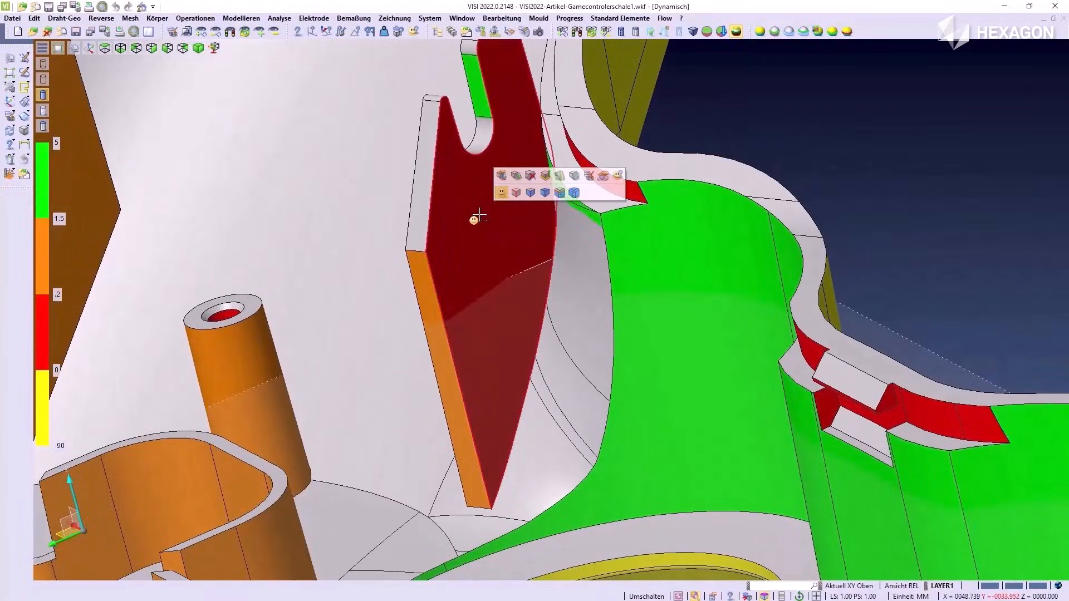
{"action": "mouse_move", "coordinate": [575, 177]}
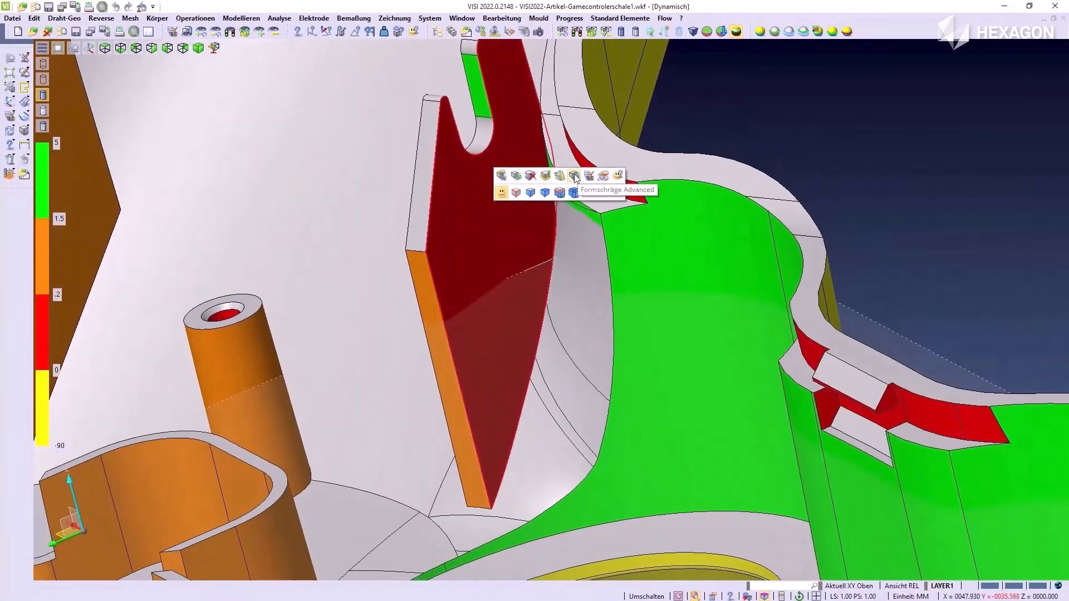
- Apply Formschräge Advanced to the red rib face, entering 0.5 then 1 degree
{"action": "left_click", "coordinate": [575, 178]}
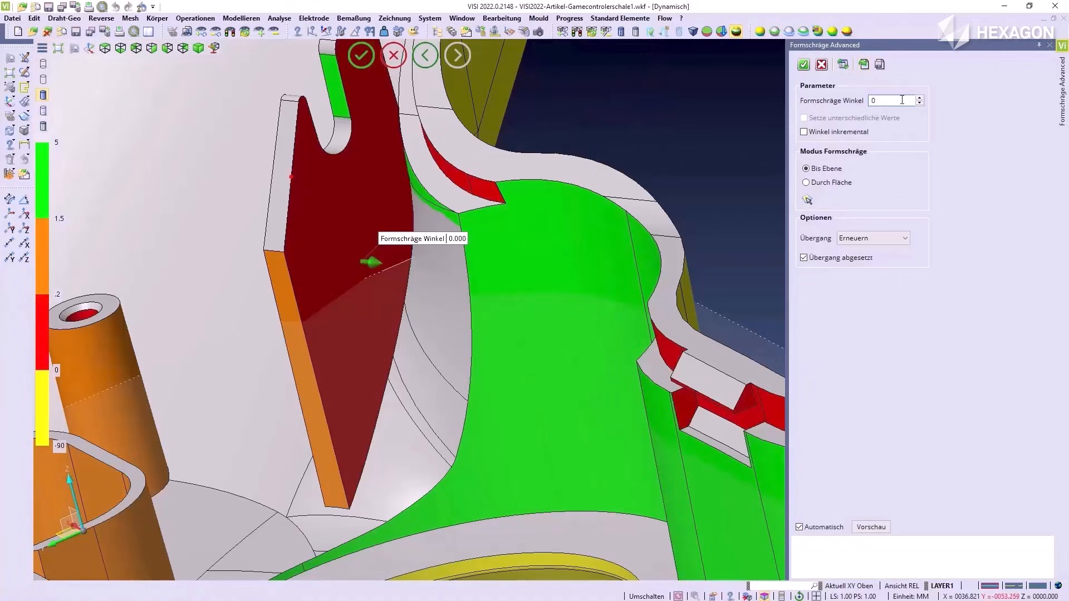
{"action": "type", "text": "0.5"}
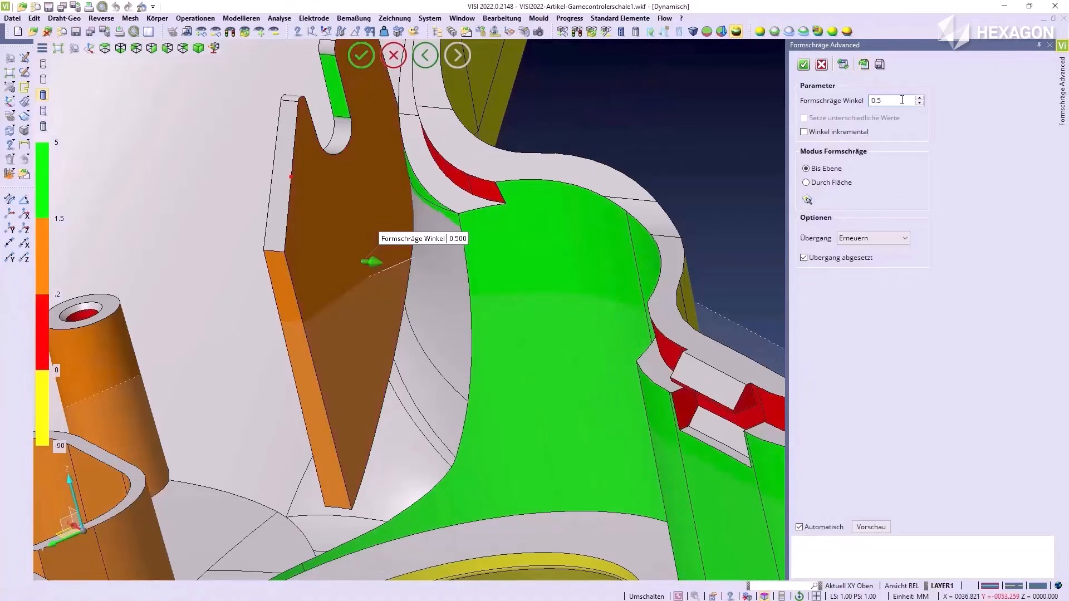
{"action": "type", "text": "1"}
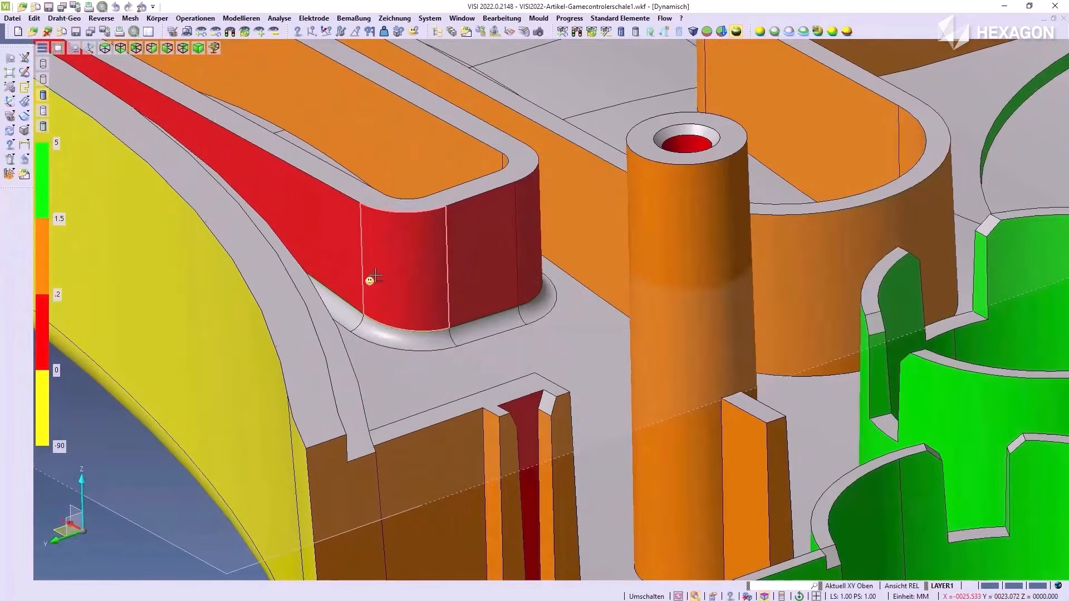
- Start Formschräge Advanced on the red rounded face from its context menu
{"action": "right_click", "coordinate": [370, 281]}
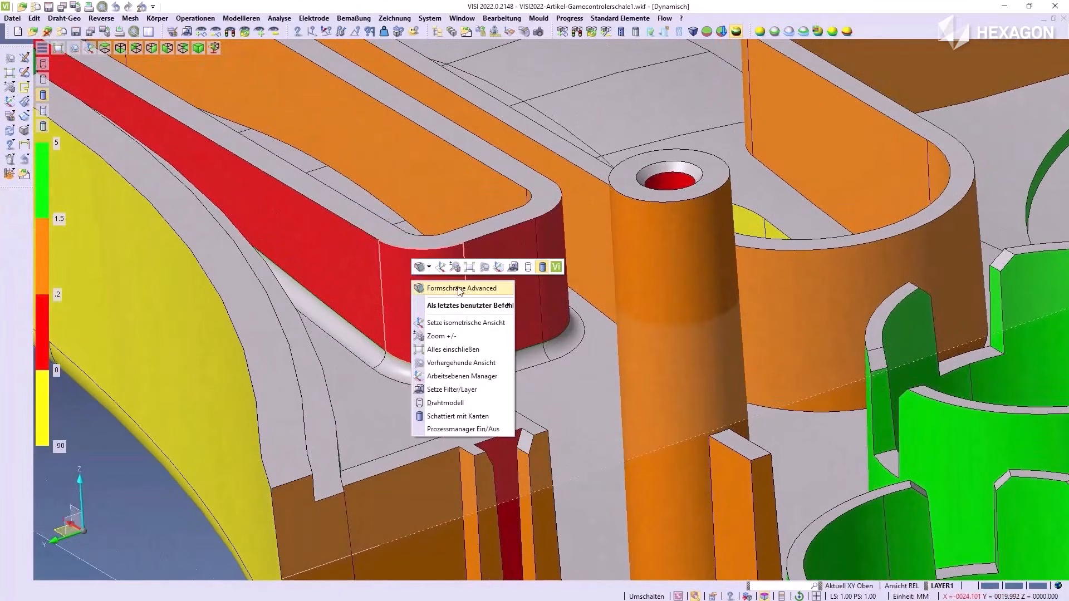
{"action": "left_click", "coordinate": [460, 289]}
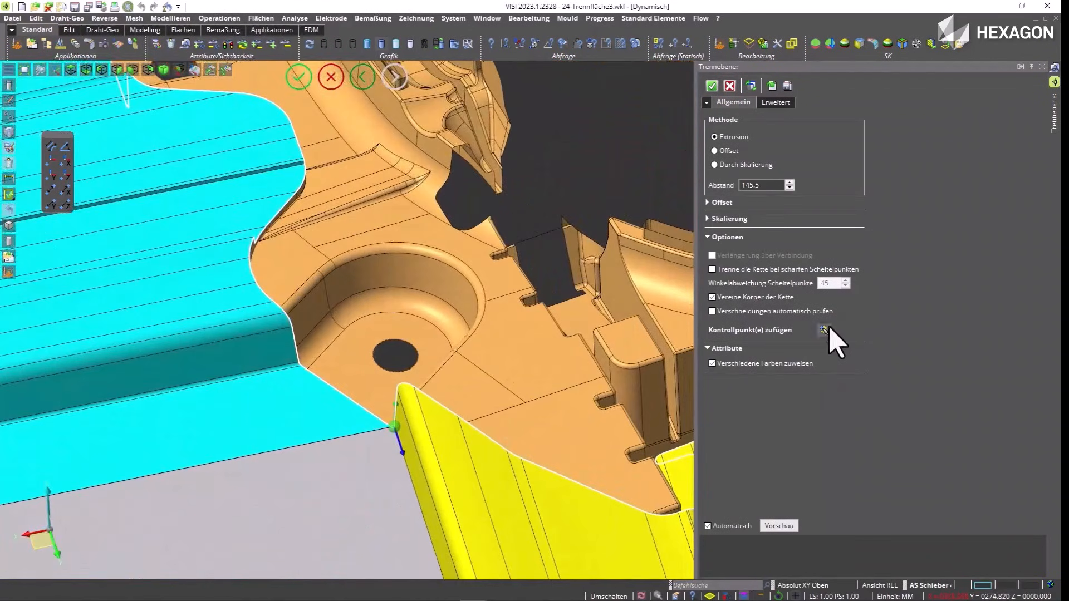
- Add control points to the 145.5 mm parting outline and slide one along the part edge
{"action": "left_click", "coordinate": [825, 330]}
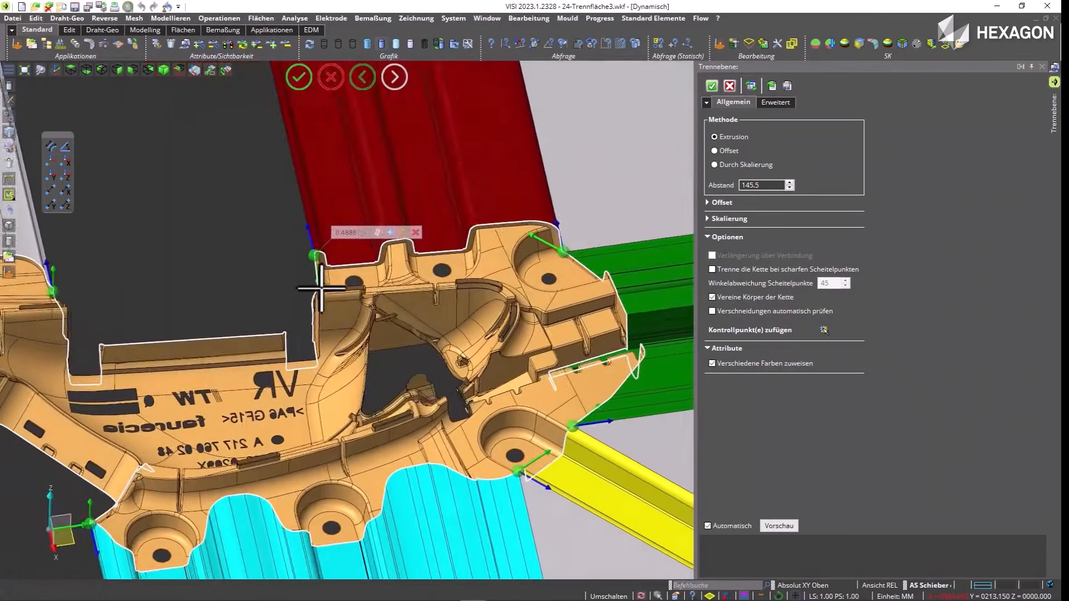
{"action": "left_click_drag", "start_coordinate": [320, 289], "coordinate": [279, 433]}
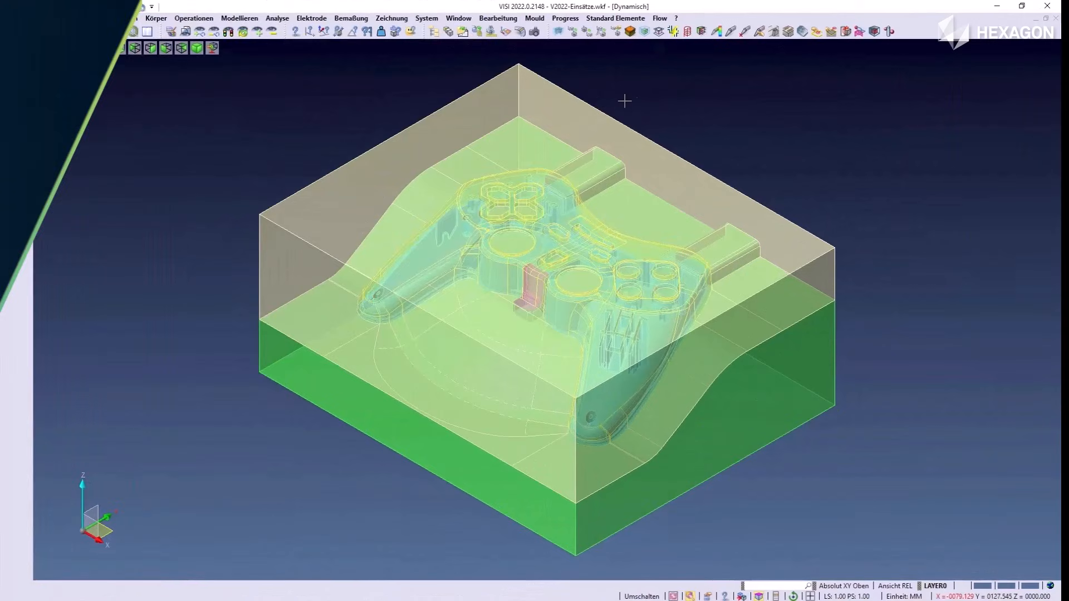
- Load a Meusburger mould base with Layout Normal in Mould Tool Design
{"action": "left_click", "coordinate": [535, 18]}
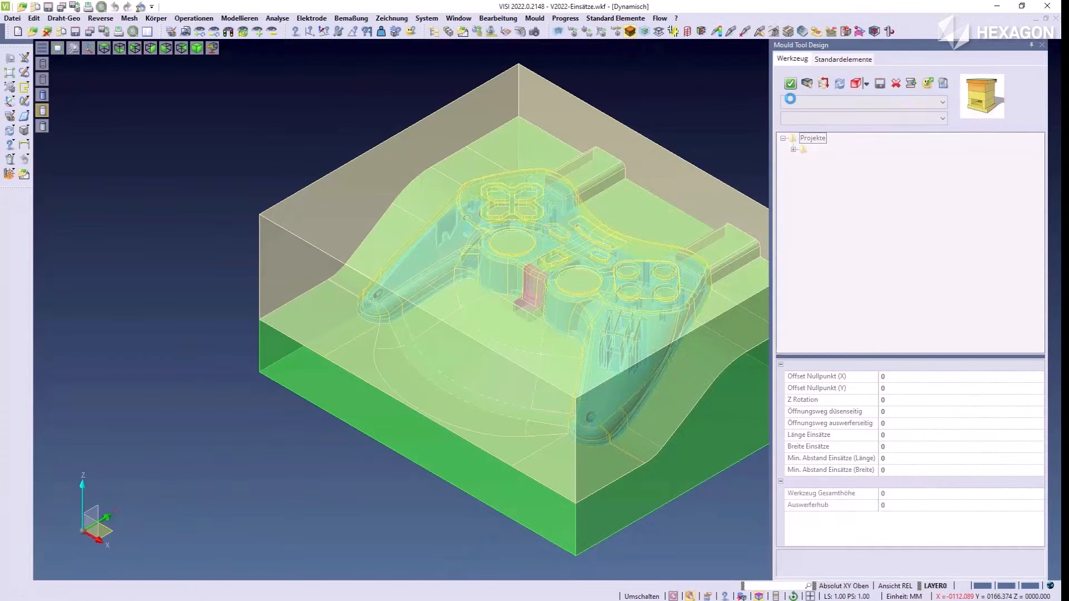
{"action": "left_click", "coordinate": [938, 102]}
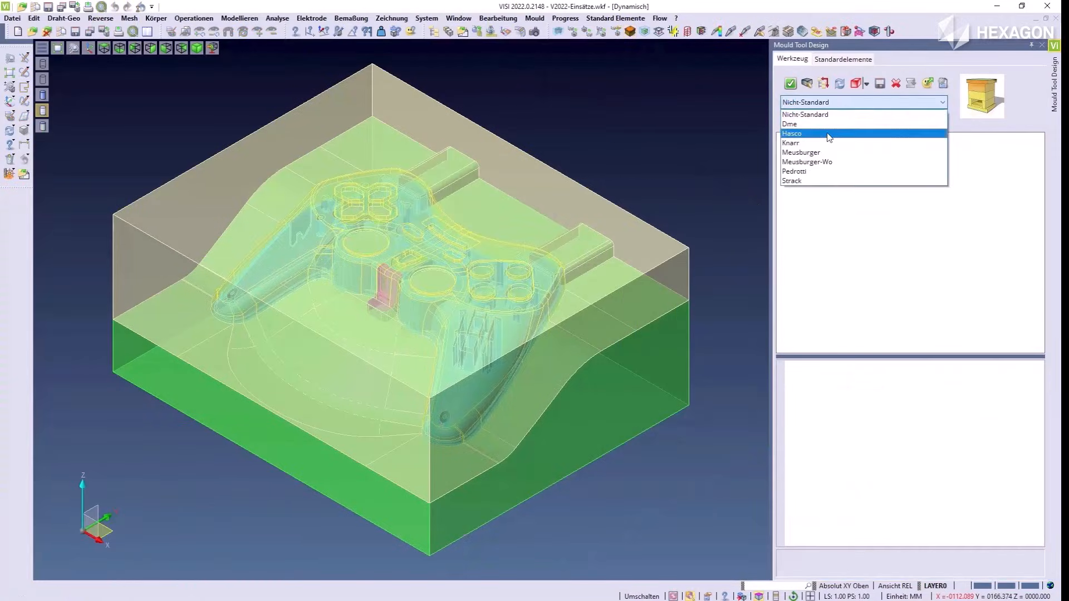
{"action": "left_click", "coordinate": [801, 152]}
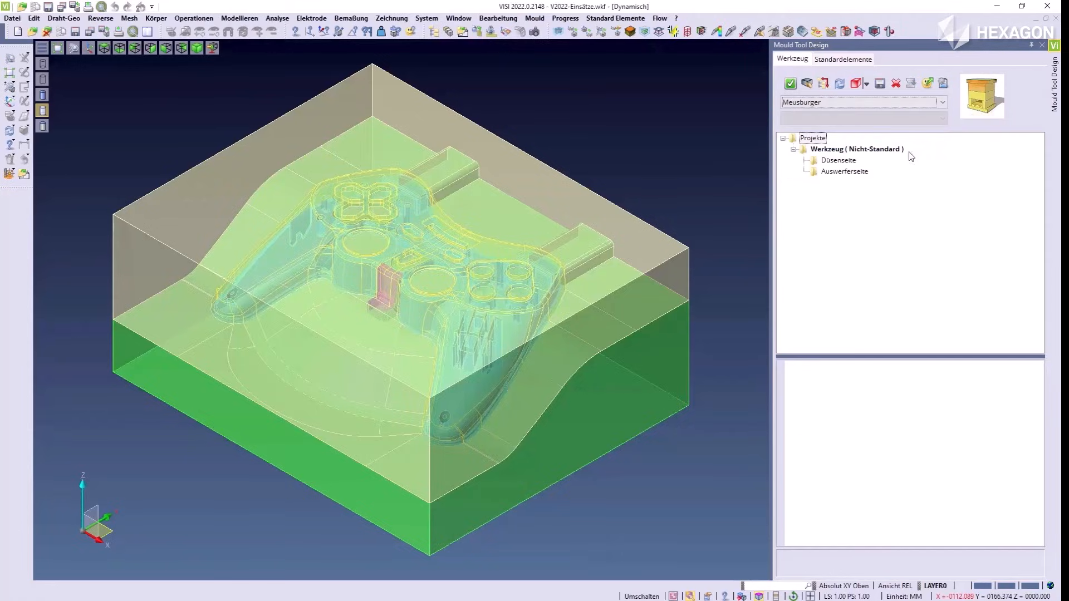
{"action": "left_click", "coordinate": [982, 96]}
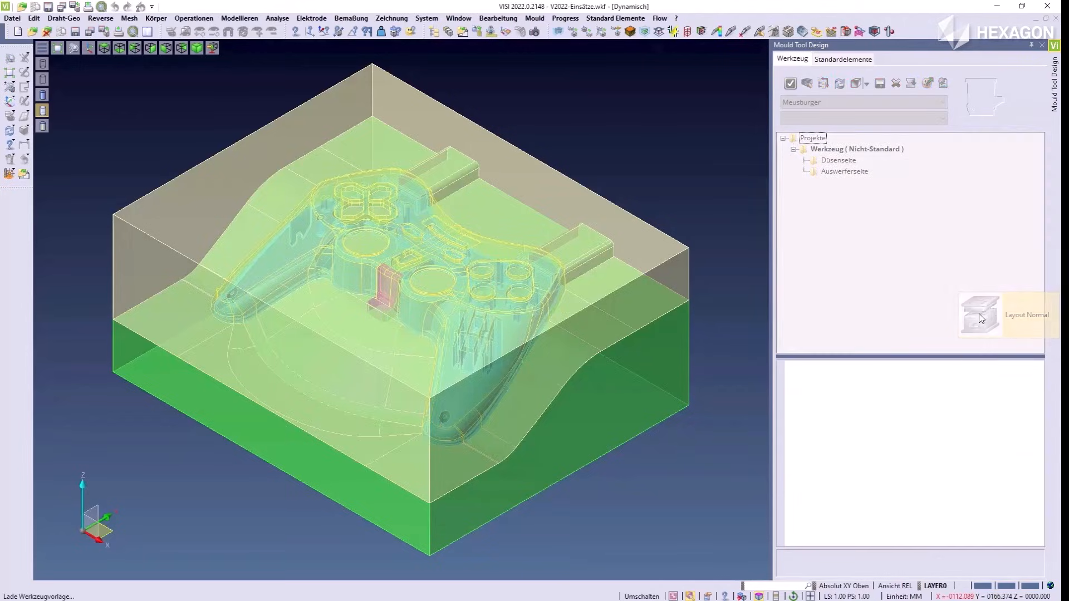
{"action": "left_click", "coordinate": [980, 314]}
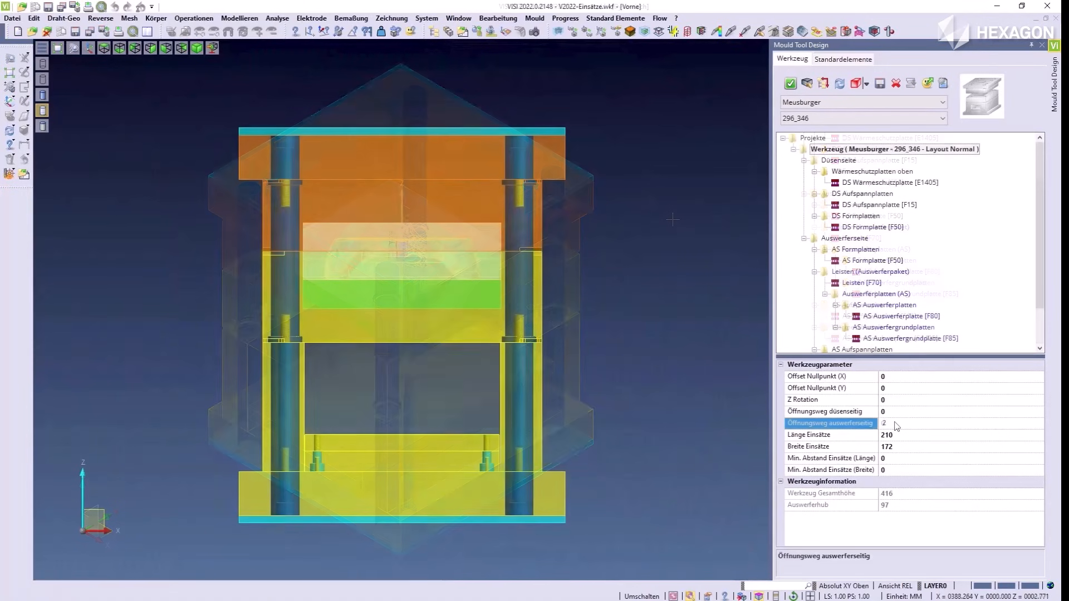
- Enter 20 for Öffnungsweg auswerferseitig in Werkzeugparameter
{"action": "type", "text": "20"}
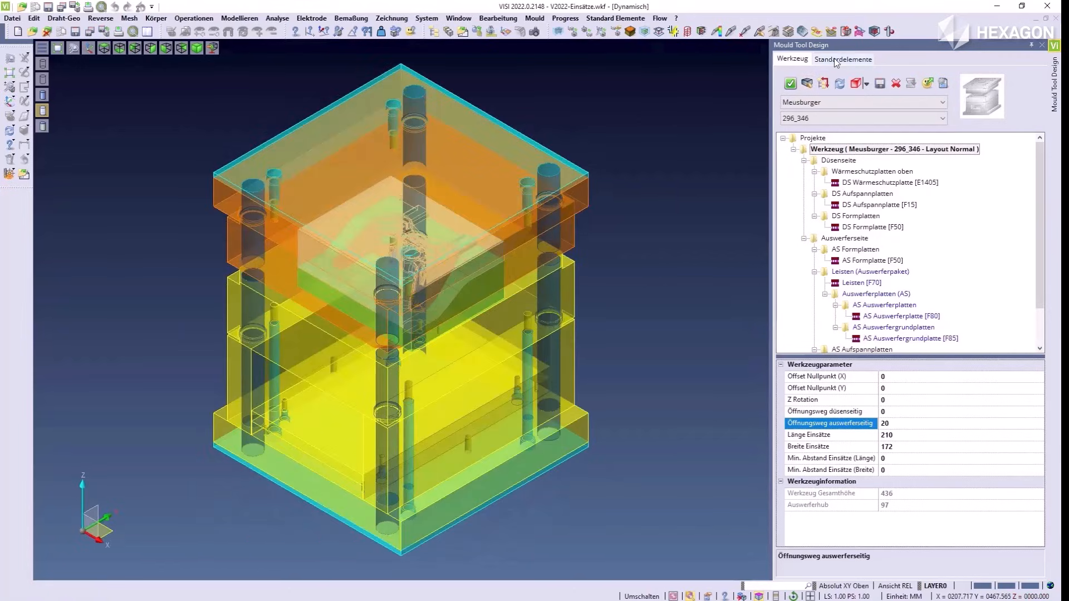
{"action": "left_click", "coordinate": [842, 58]}
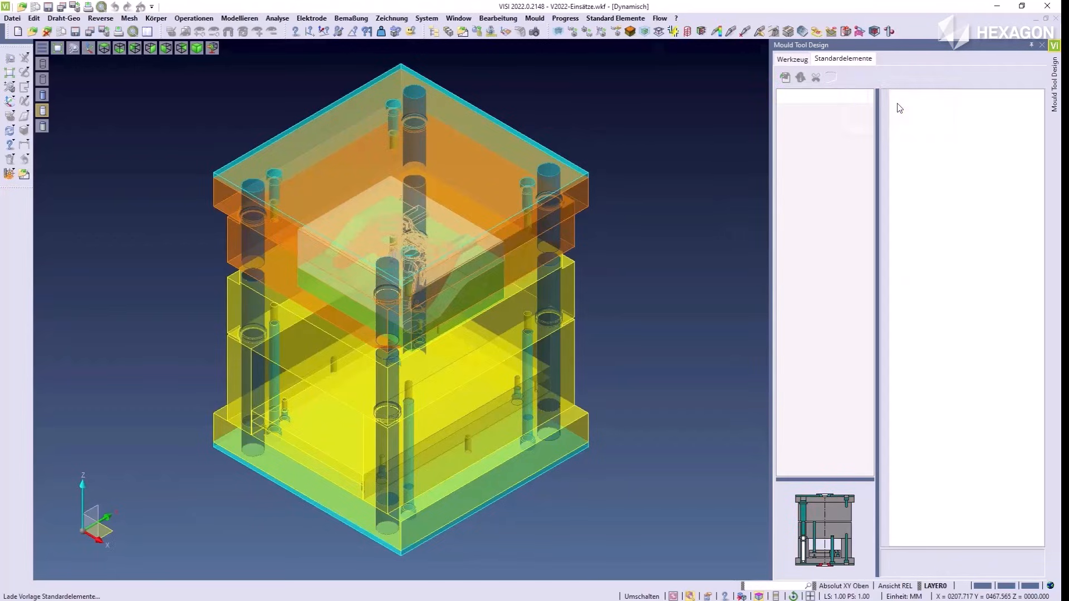
- Preview nozzle- and ejector-side centring flanges, plate screws and guide pillars, then insert them
{"action": "left_click", "coordinate": [827, 130]}
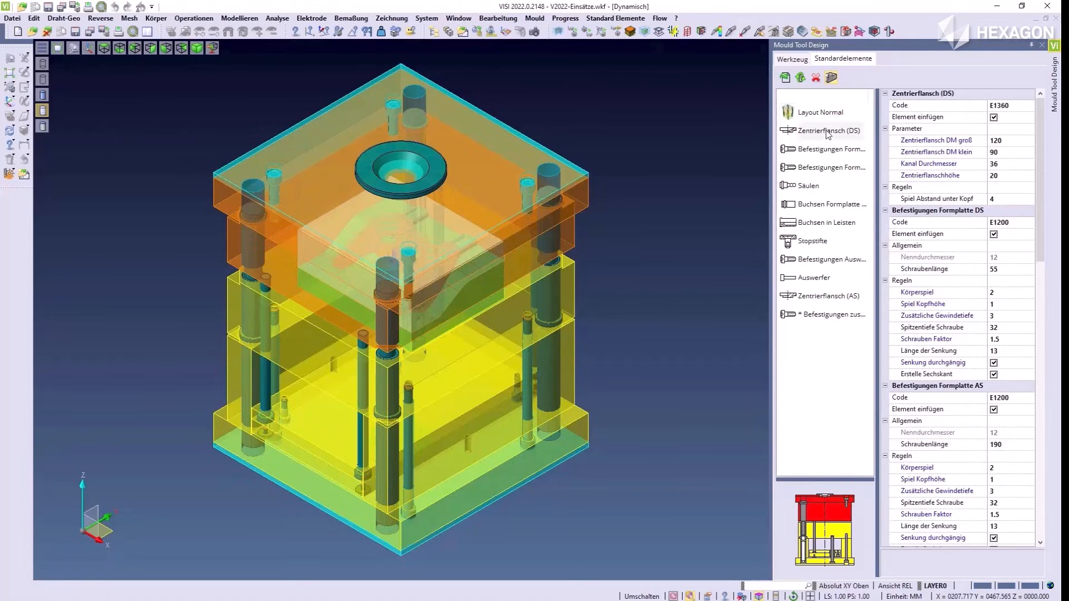
{"action": "left_click", "coordinate": [831, 167]}
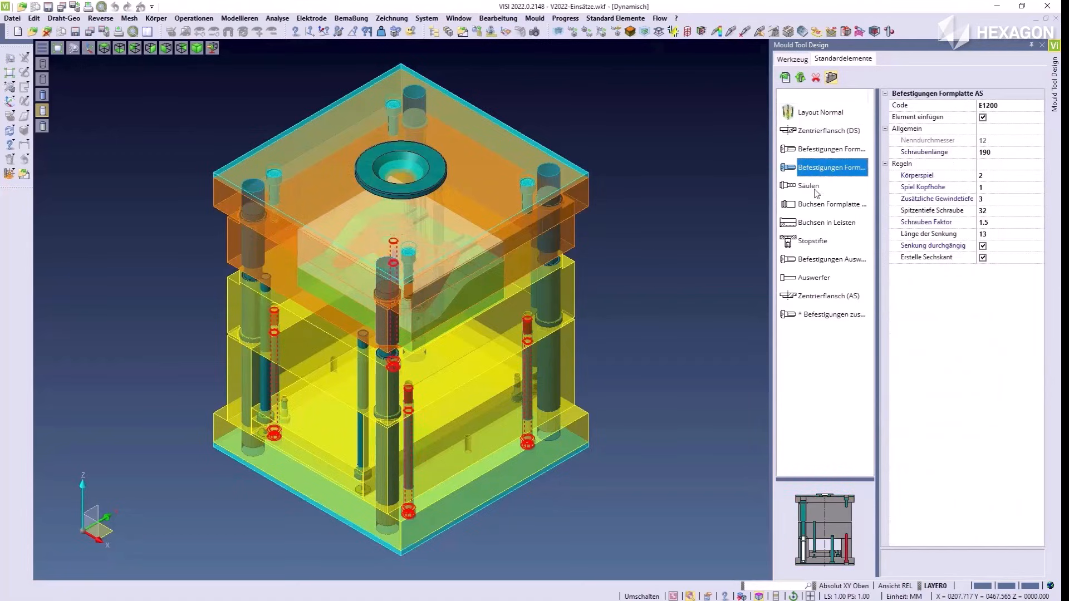
{"action": "left_click", "coordinate": [809, 185]}
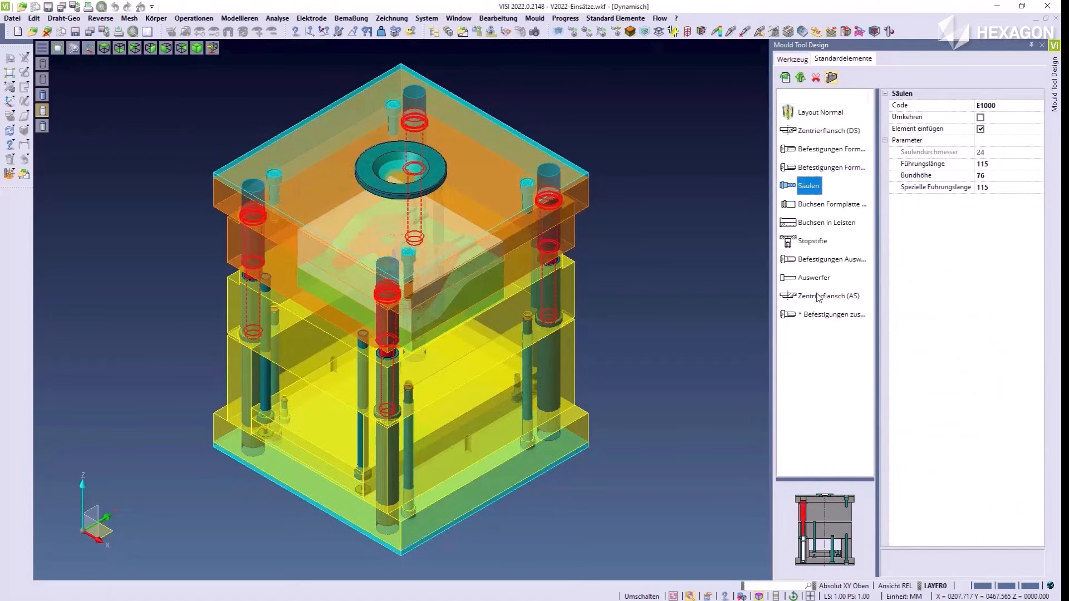
{"action": "left_click", "coordinate": [828, 296]}
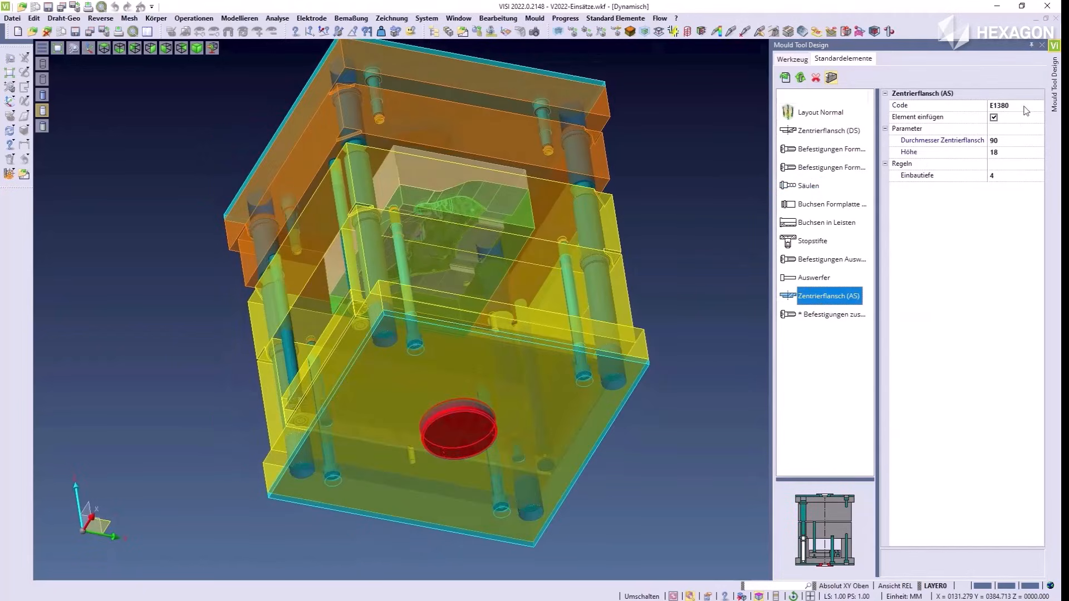
{"action": "left_click", "coordinate": [1033, 105]}
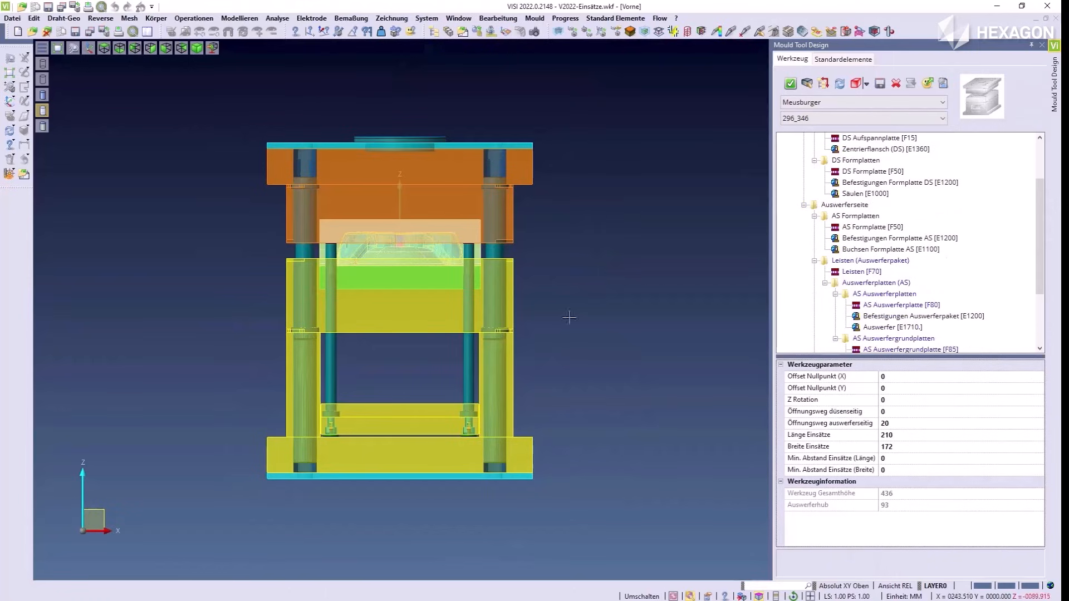
- Select Leisten [F70] and open its Datenbank Höhe dropdown of catalogue heights
{"action": "left_click", "coordinate": [862, 271]}
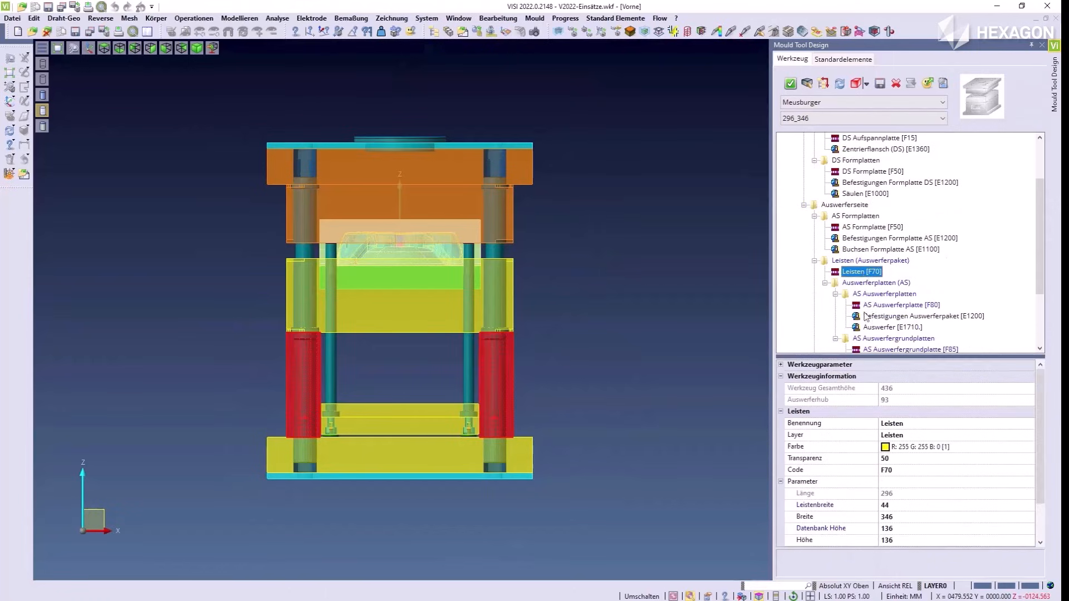
{"action": "scroll", "scroll_direction": "down", "scroll_amount": 3}
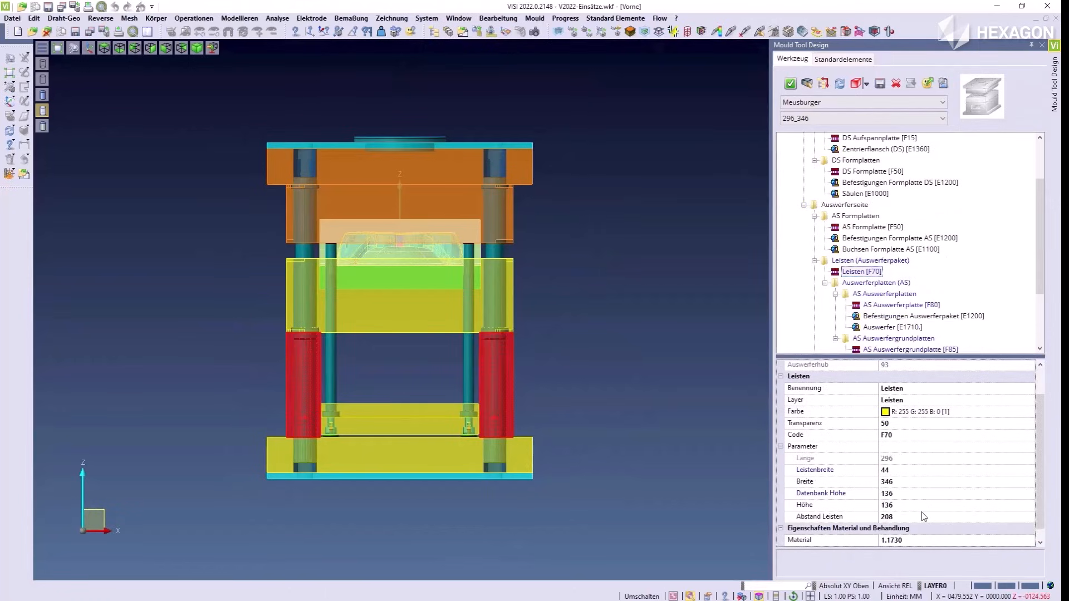
{"action": "left_click", "coordinate": [1029, 493]}
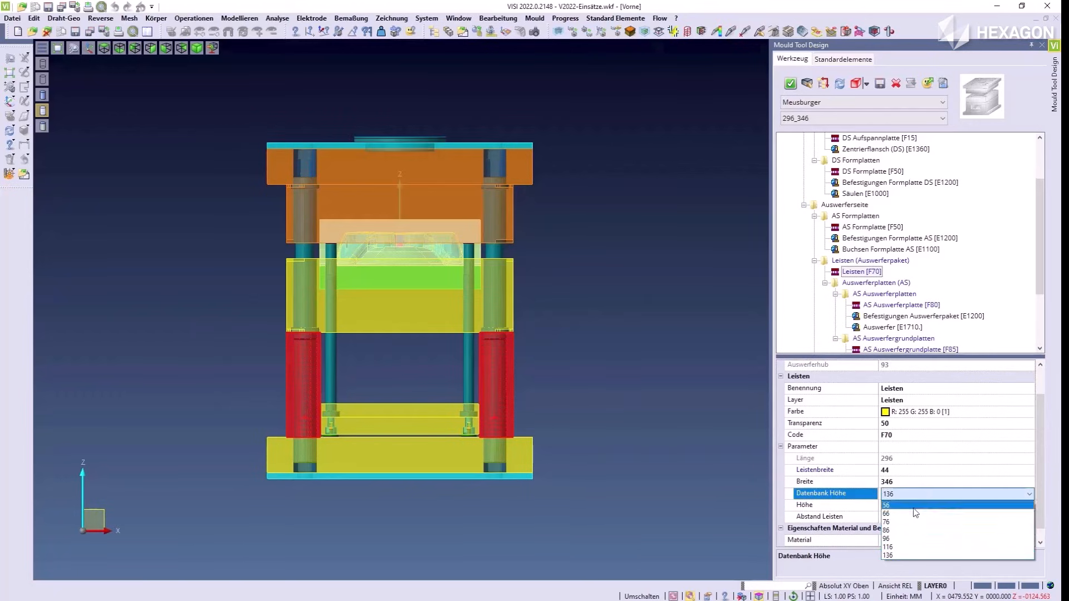